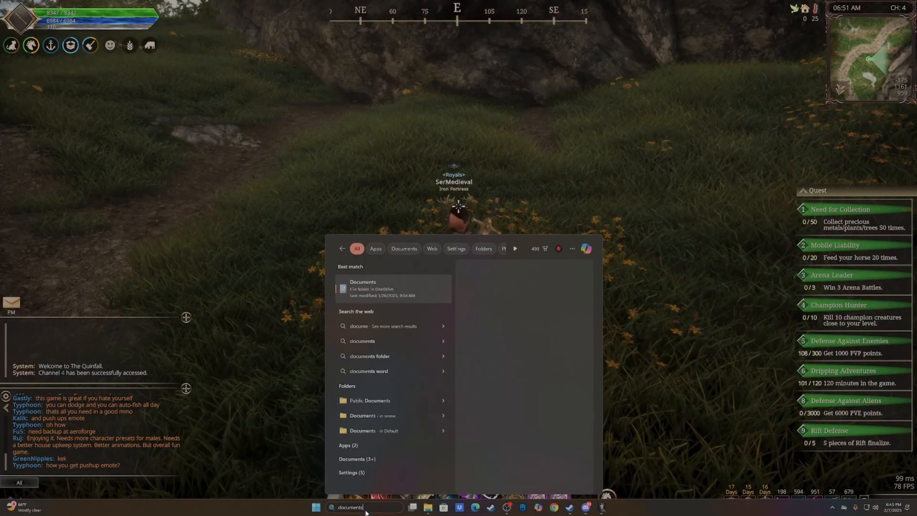
Open the Documents folder from the Start search results in File Explorer
left_click(363, 289)
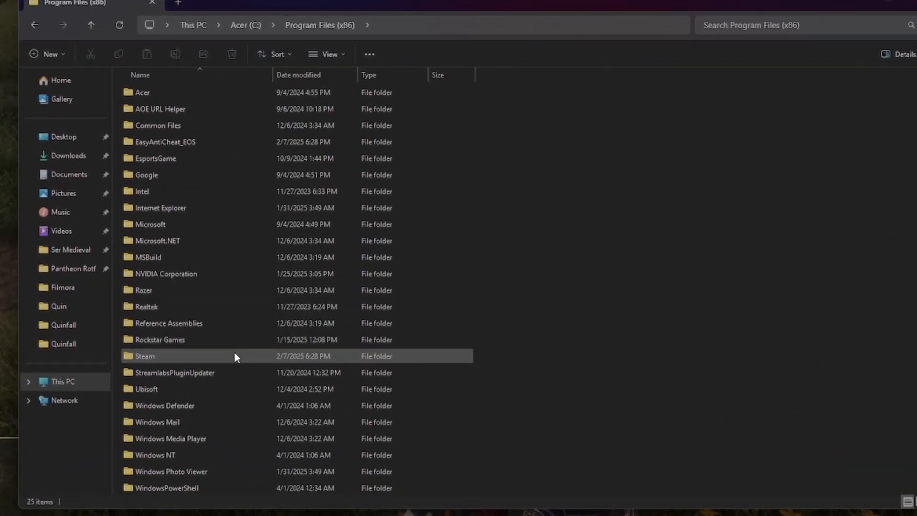
Navigate through Steam > steamapps > common > The Quinfall into the EasyAntiCheat folder
double_click(144, 356)
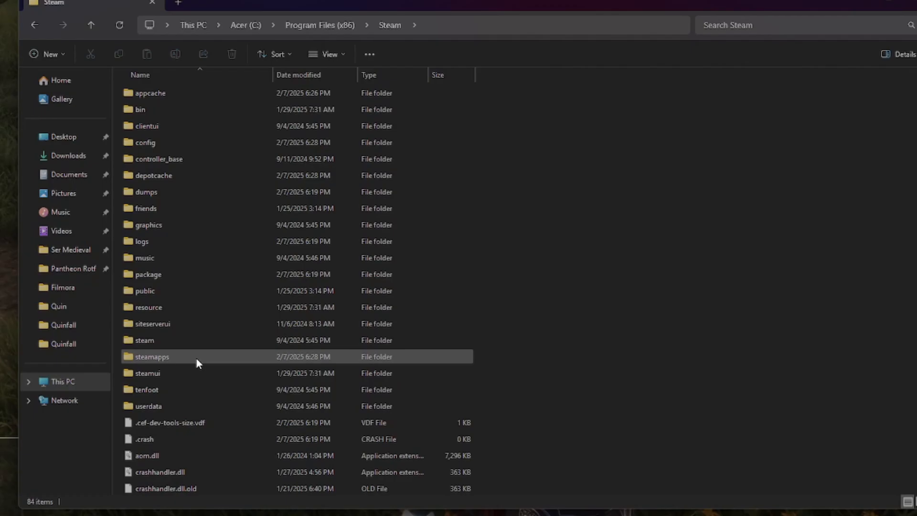
double_click(152, 356)
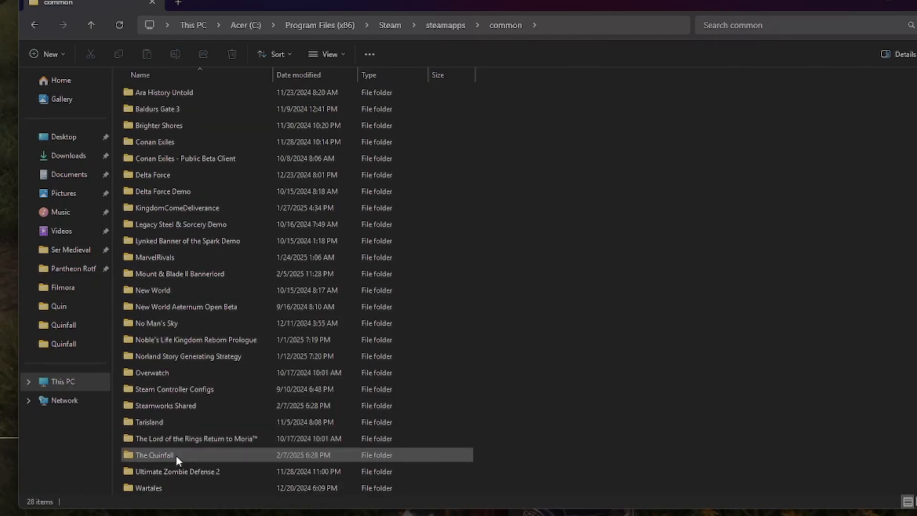
double_click(154, 455)
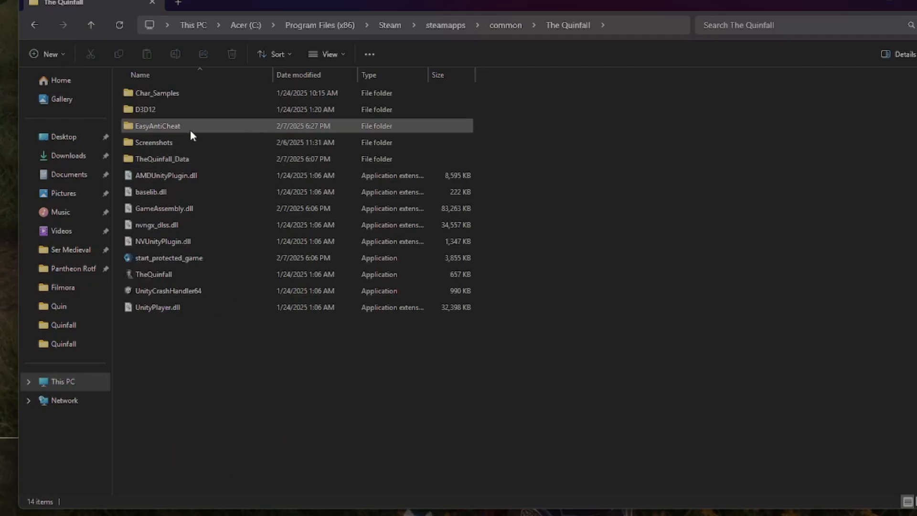
double_click(157, 126)
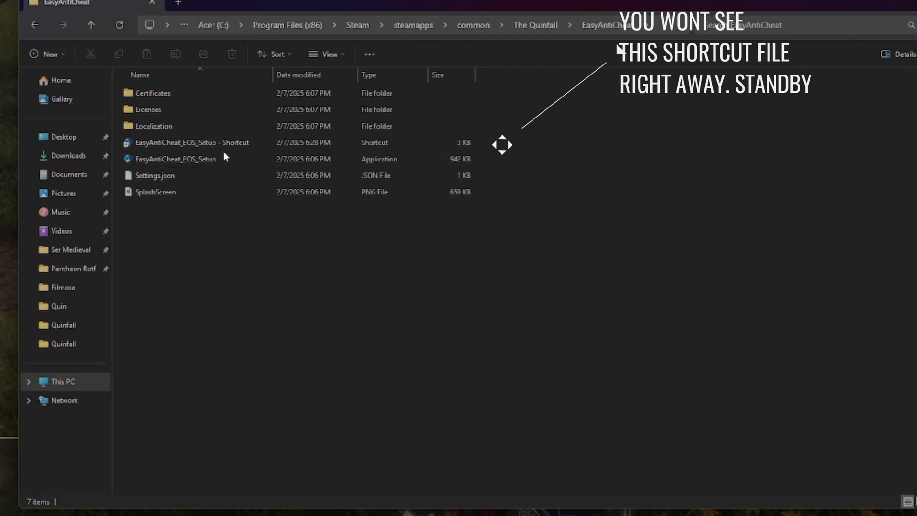
Create a shortcut to EasyAntiCheat_EOS_Setup via its full context actions
left_click(174, 159)
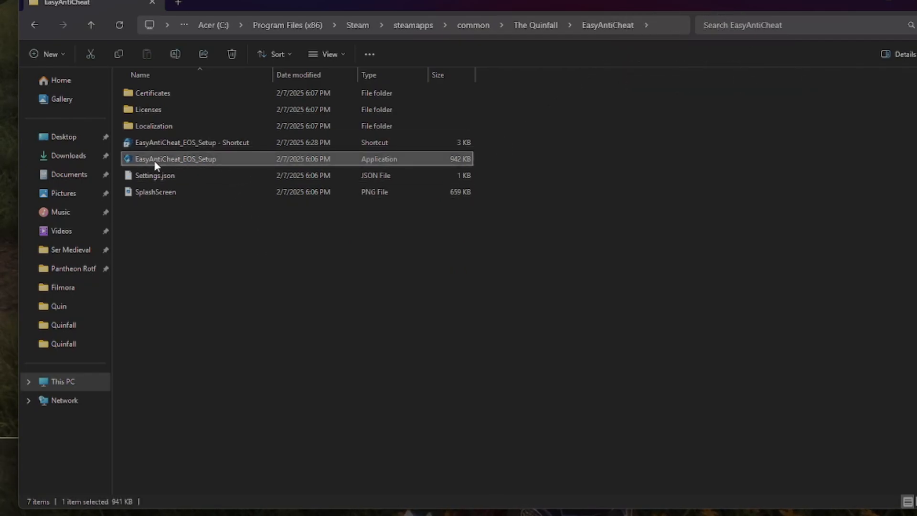
mouse_move(175, 159)
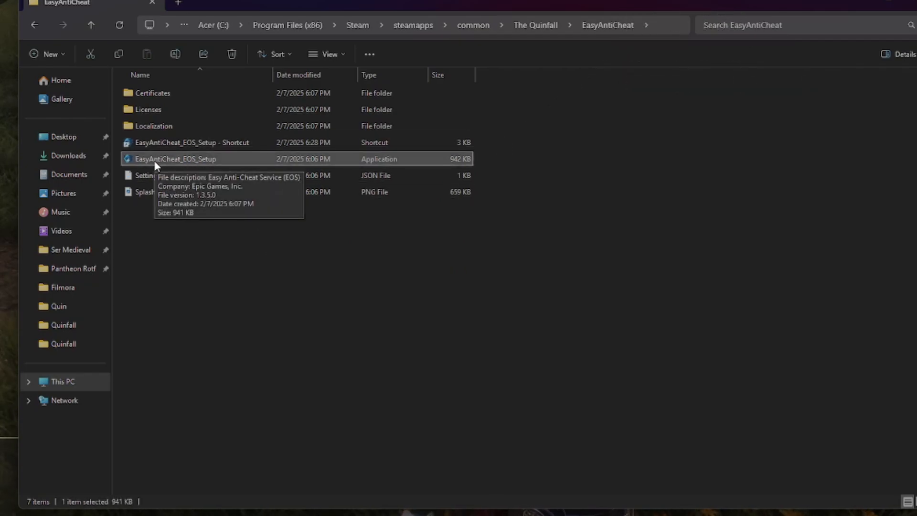
right_click(174, 158)
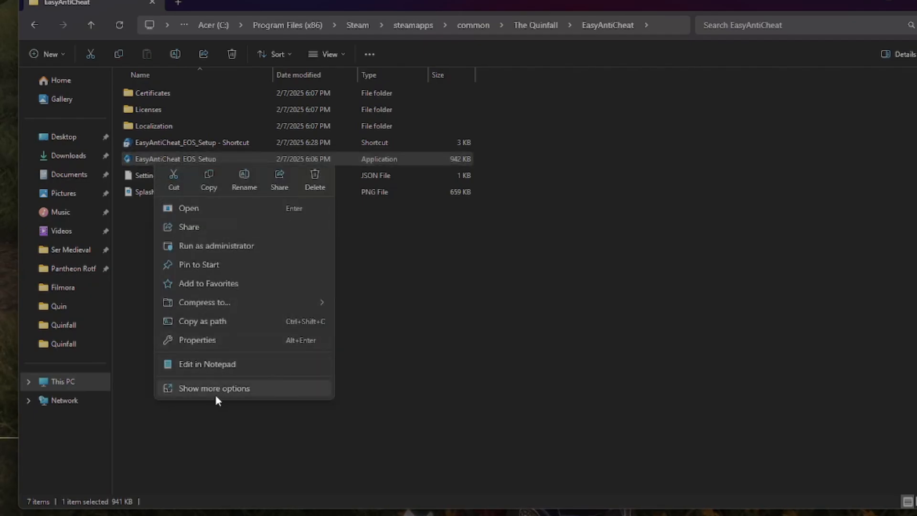
left_click(214, 387)
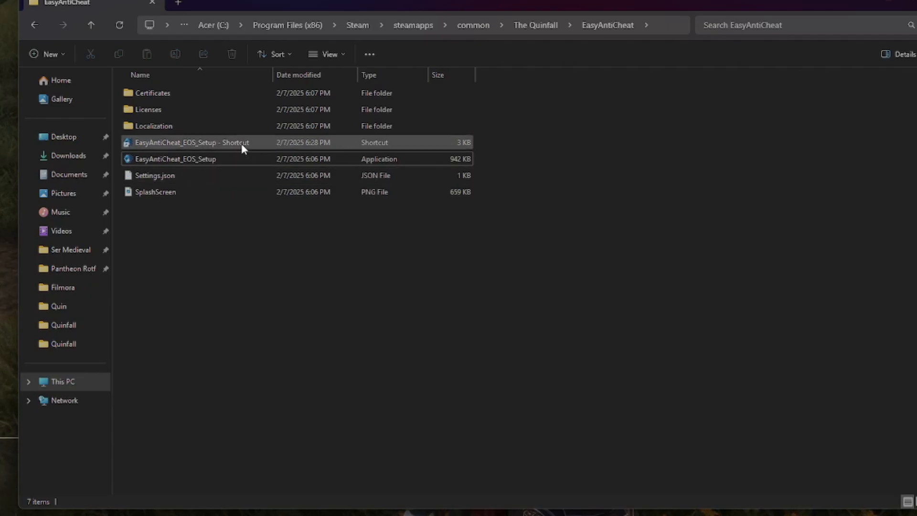
Bring up the EasyAntiCheat_EOS_Setup shortcut's Properties to edit its Target field
right_click(191, 142)
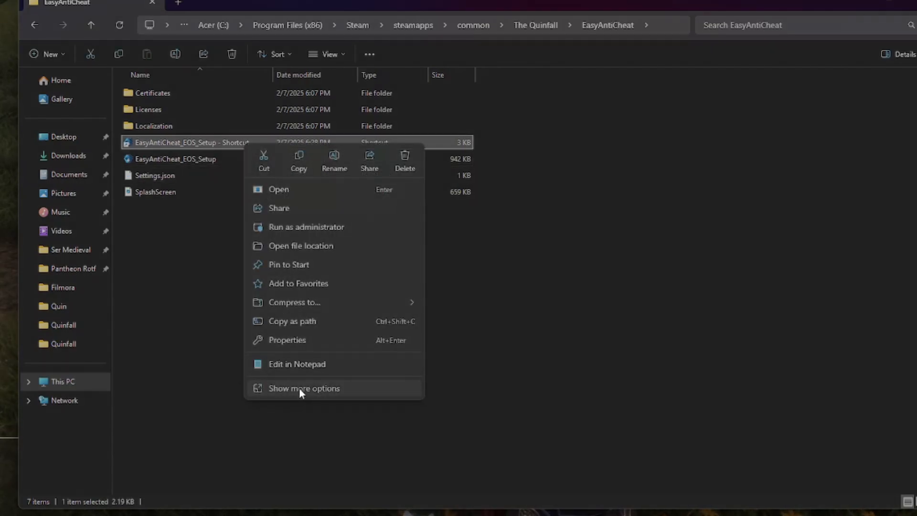
left_click(302, 387)
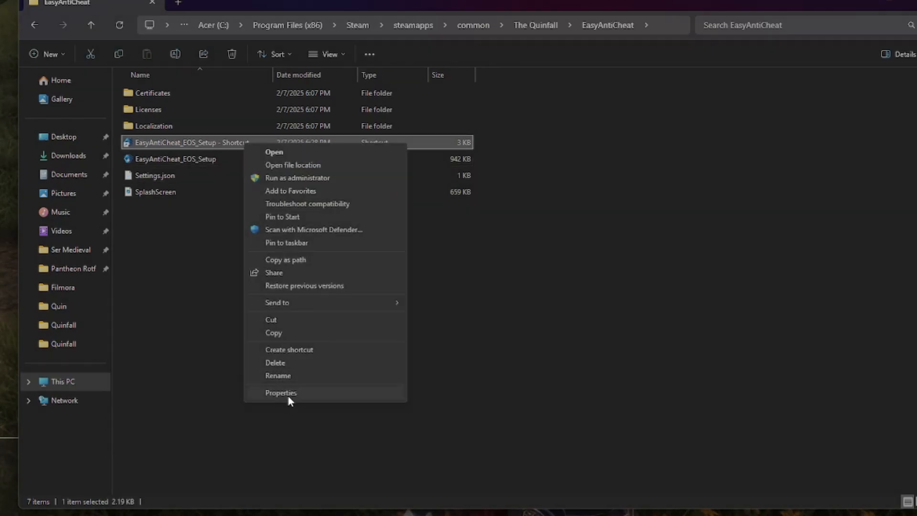
left_click(281, 392)
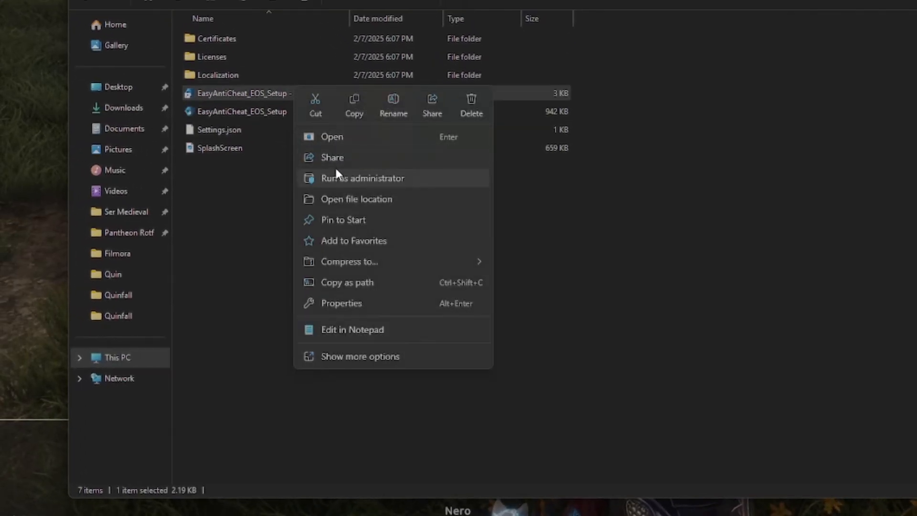
mouse_move(254, 253)
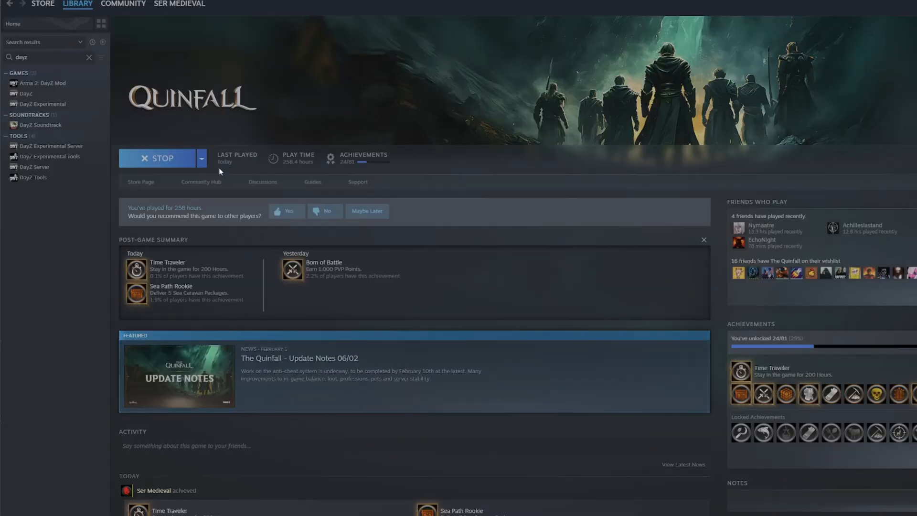
Go to the Steam Library home page from The Quinfall's game page
left_click(78, 4)
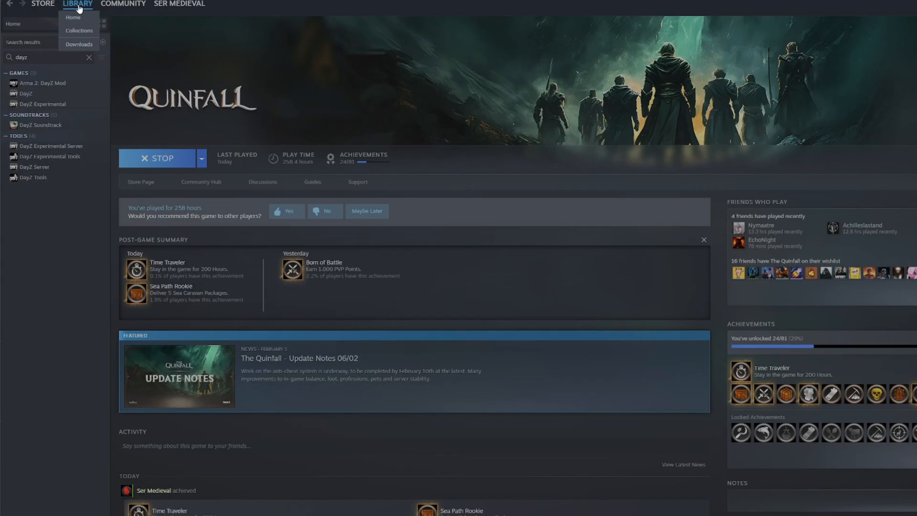
left_click(73, 17)
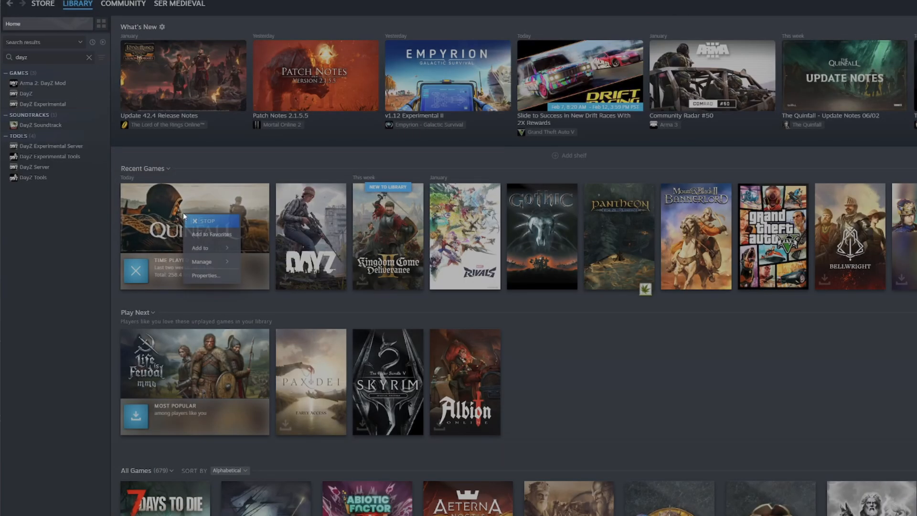
mouse_move(217, 275)
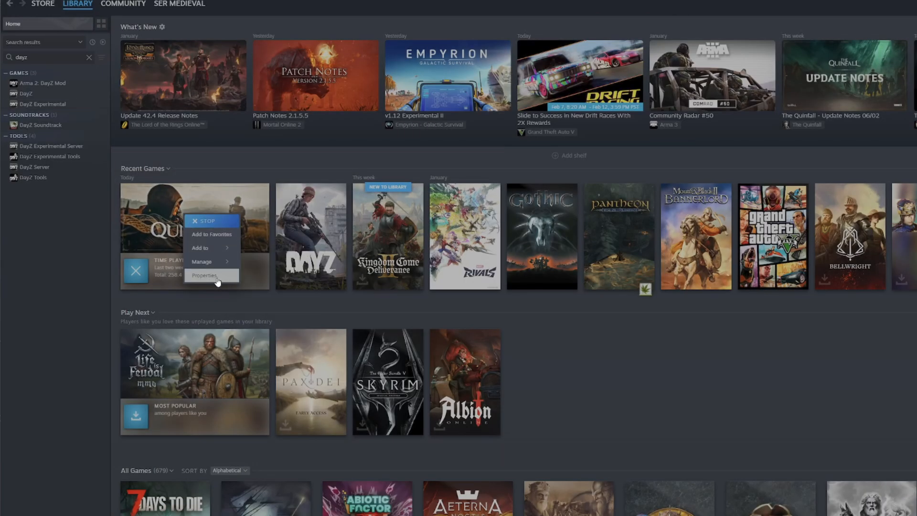
Open The Quinfall's Properties at the Installed Files section with the verify option
left_click(205, 275)
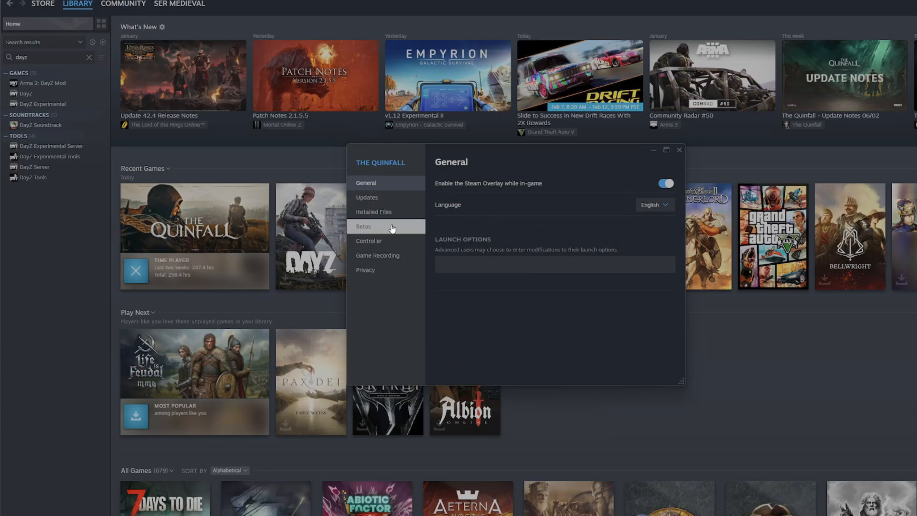
left_click(374, 212)
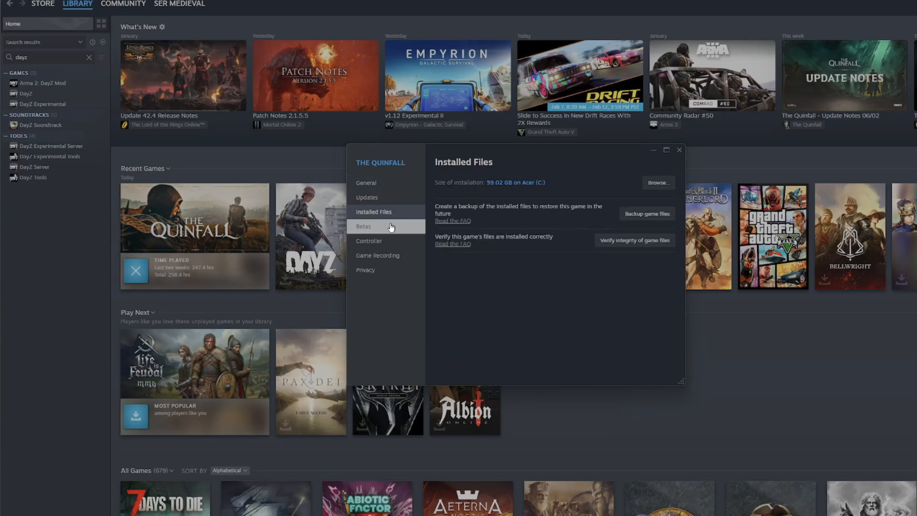
mouse_move(606, 202)
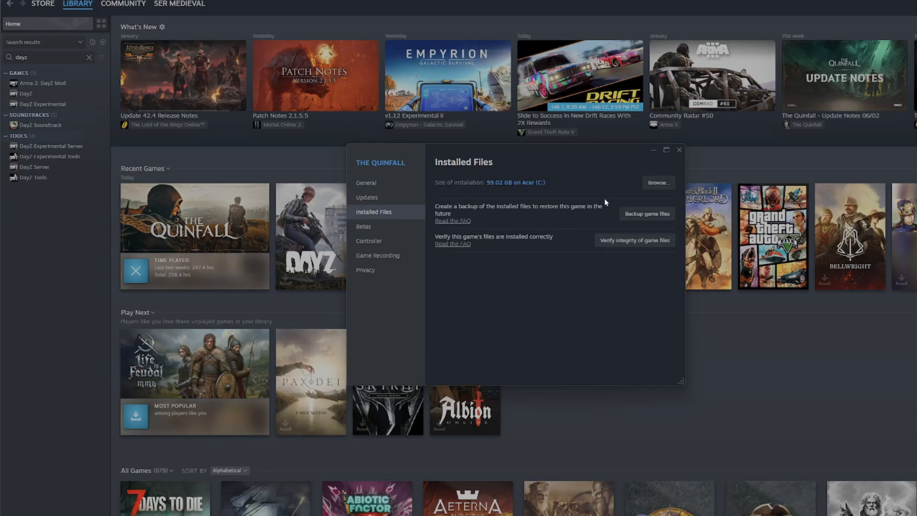